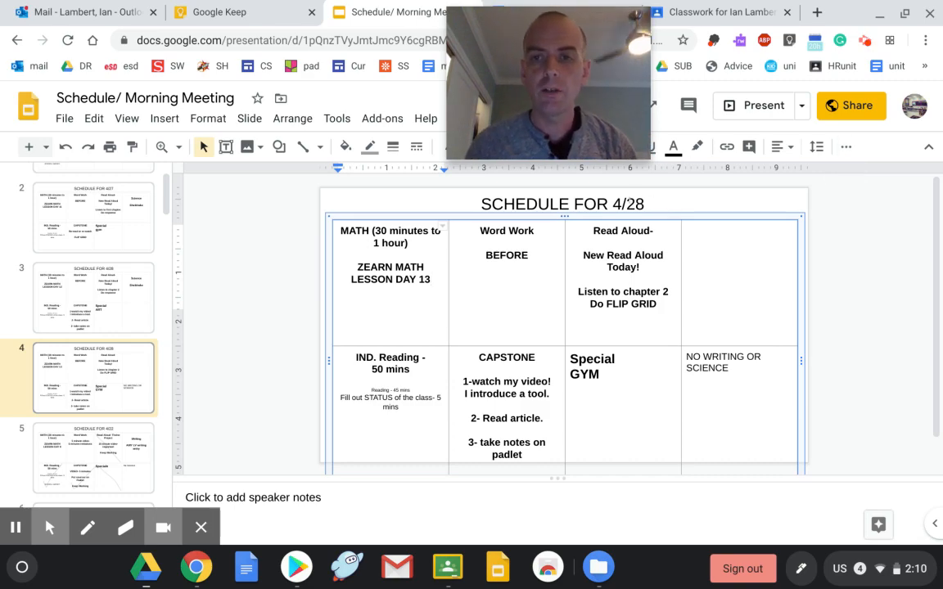
- Change the title date to read SCHEDULE FOR 4/29 instead of 4/28
left_click(563, 204)
type("9")
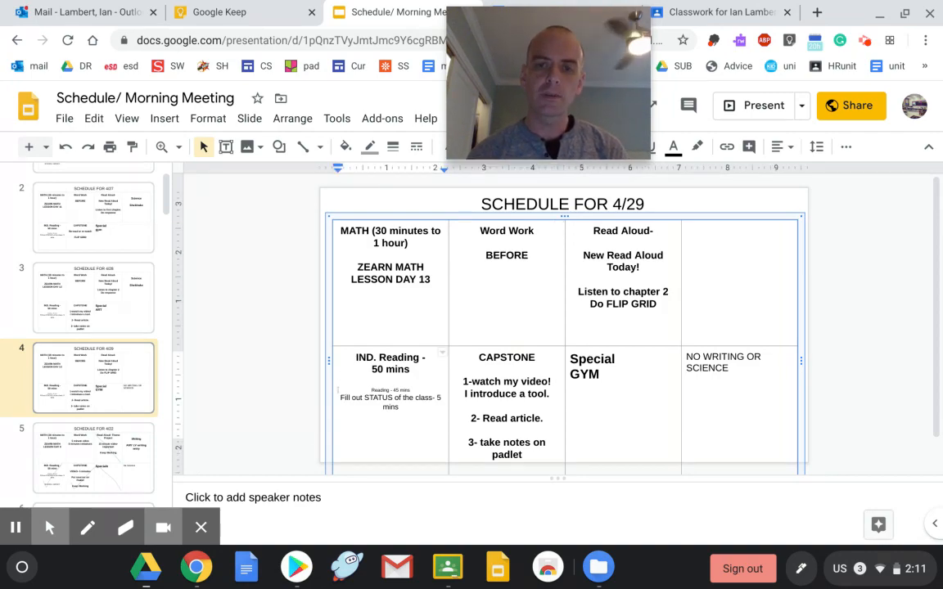
left_click(507, 369)
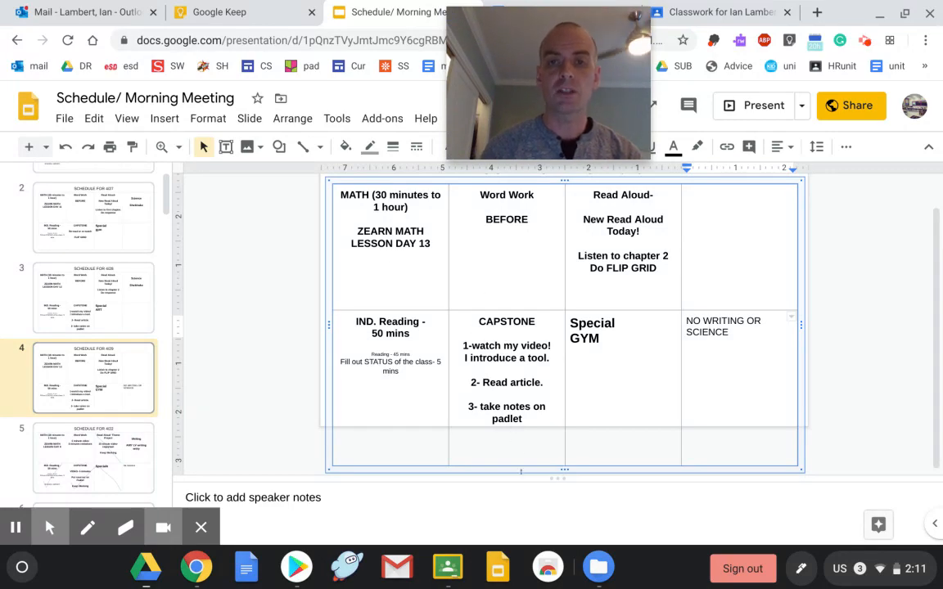
mouse_move(448, 566)
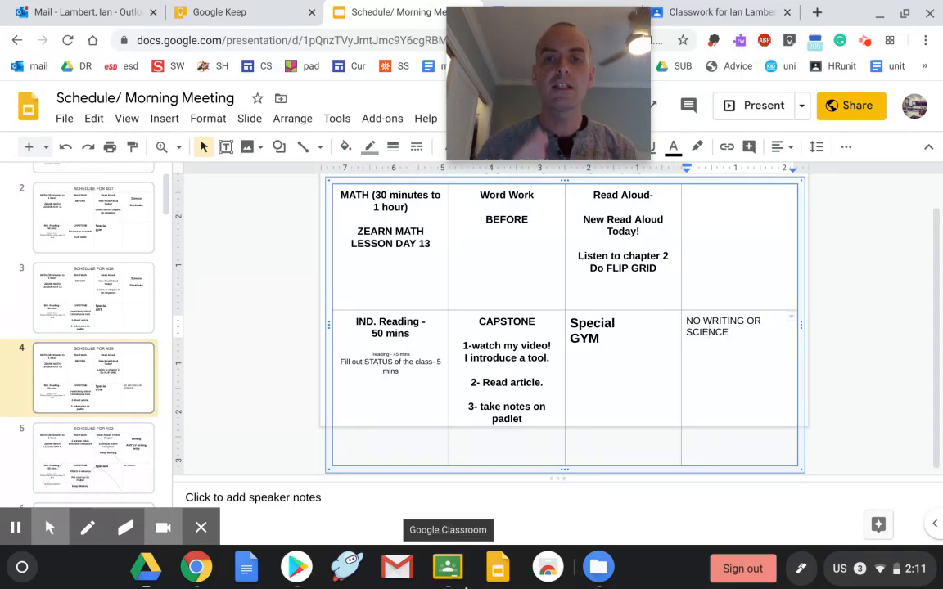